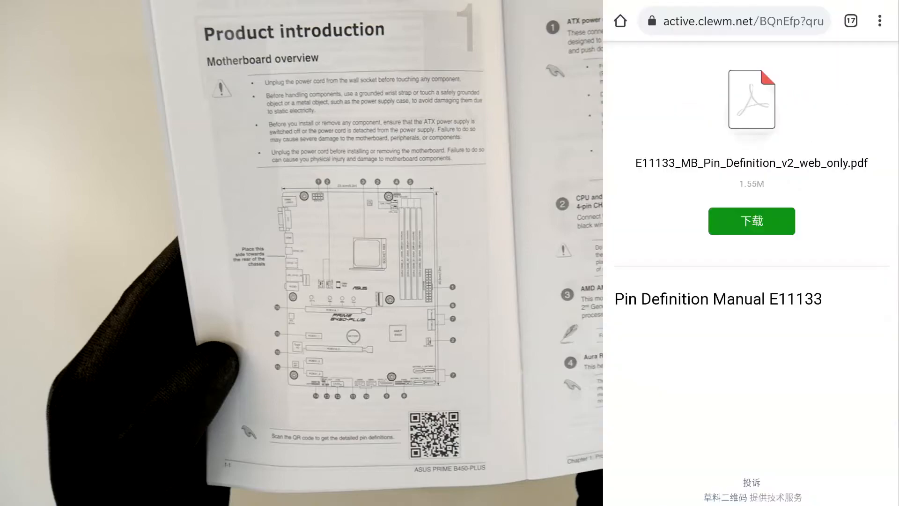
Download and open E11133_MB_Pin_Definition_v2_web_only.pdf, landing on its title page of 18.
click(750, 221)
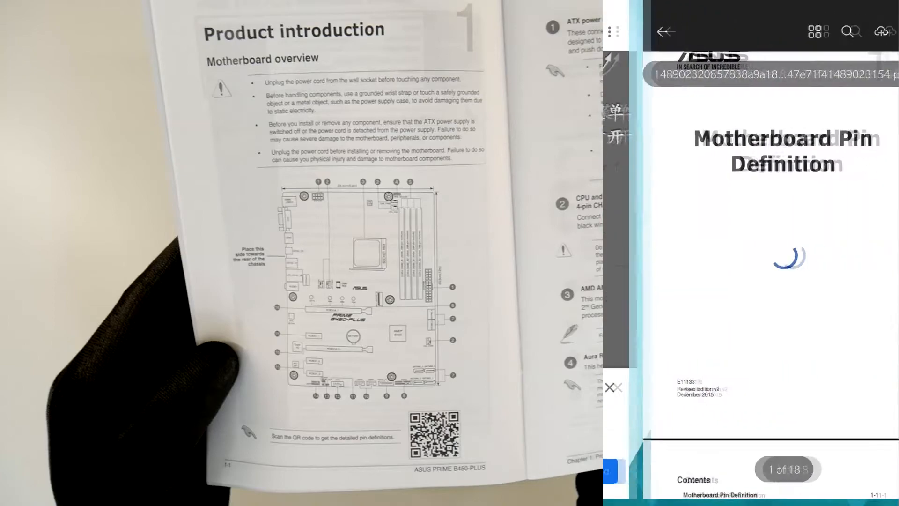